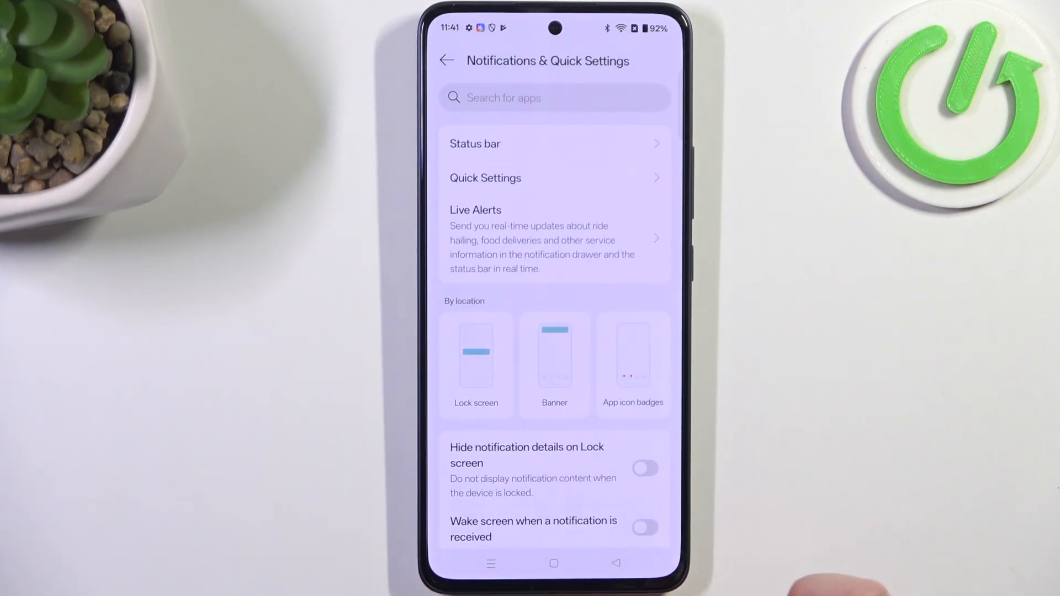
Go back to the main Settings list and open the System section with language options
left_click(446, 60)
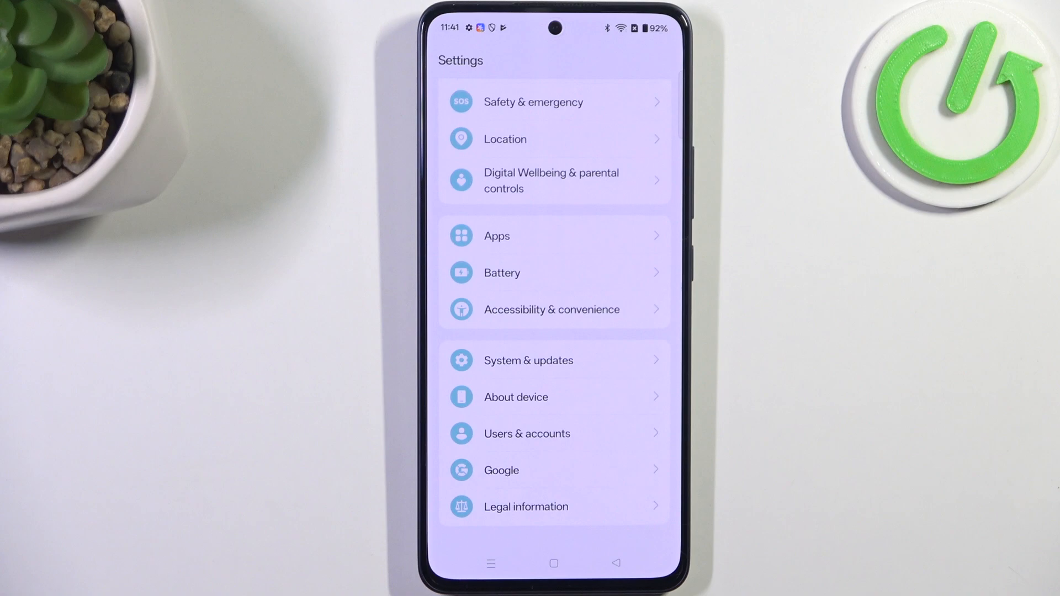
left_click(529, 359)
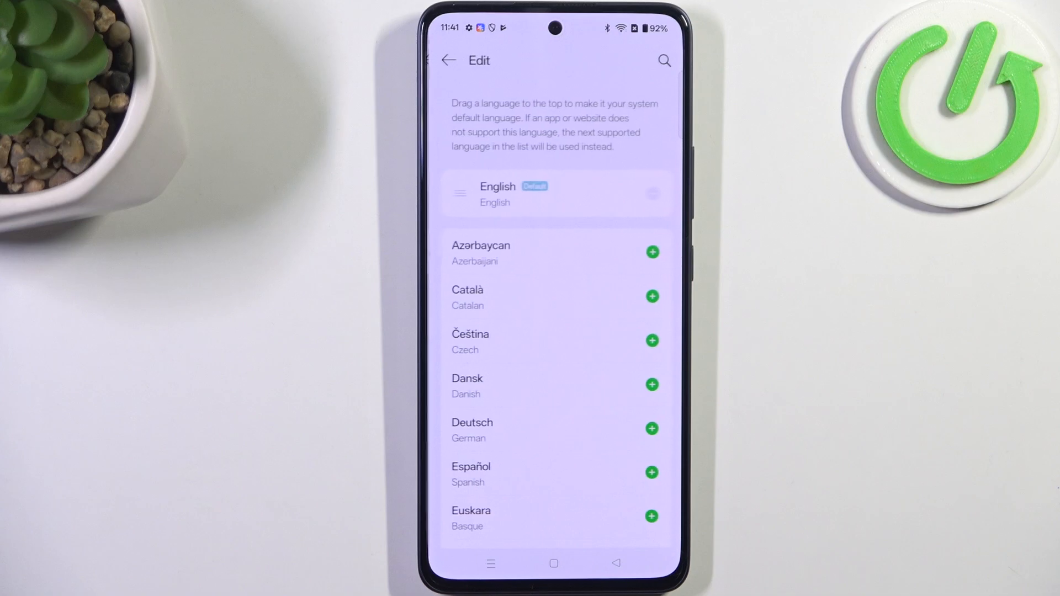
Scroll the language list to find Türkçe, add it, and make it the default
scroll("down", 3)
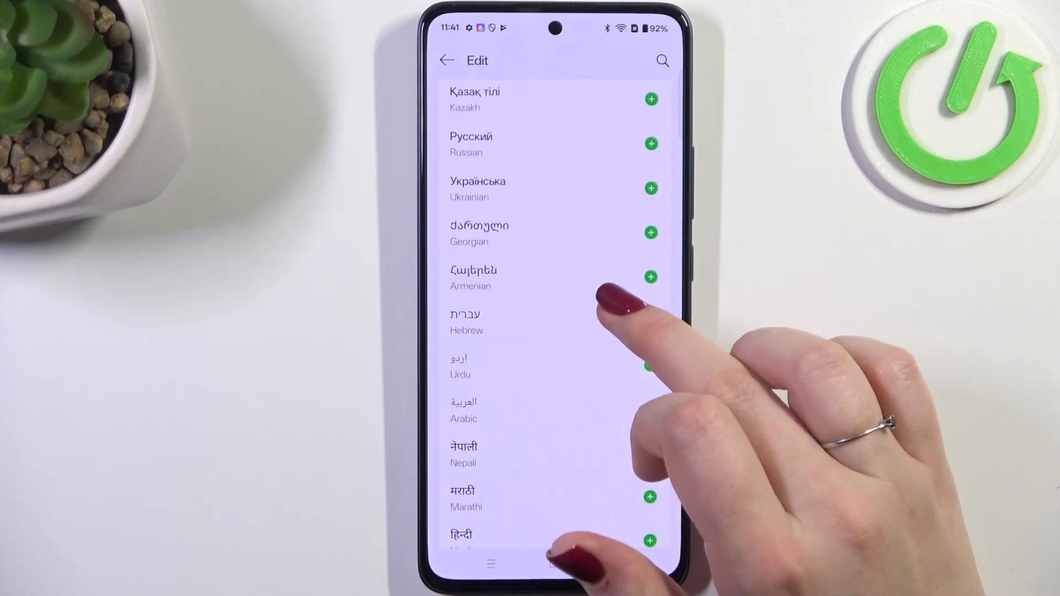
scroll("down", 3)
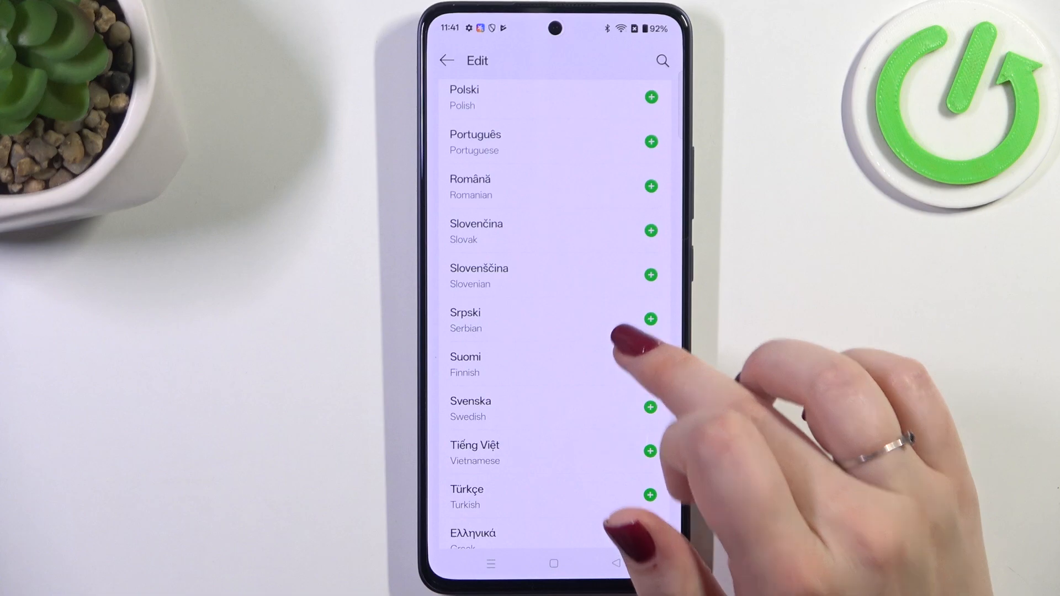
scroll("down", 3)
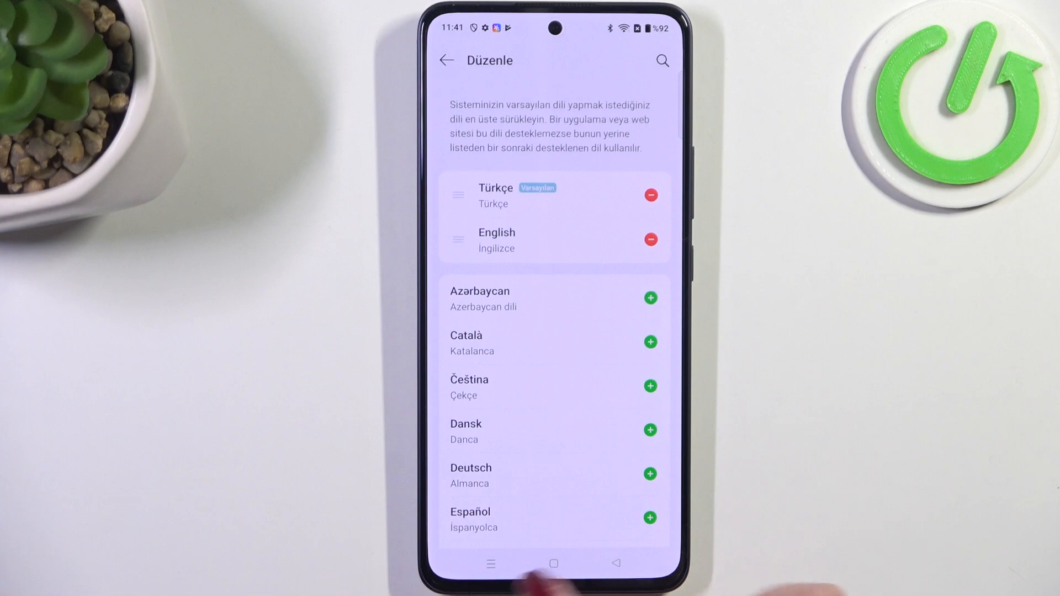
Return to the Dil ve bölge overview showing Türkçe as default language
left_click(445, 61)
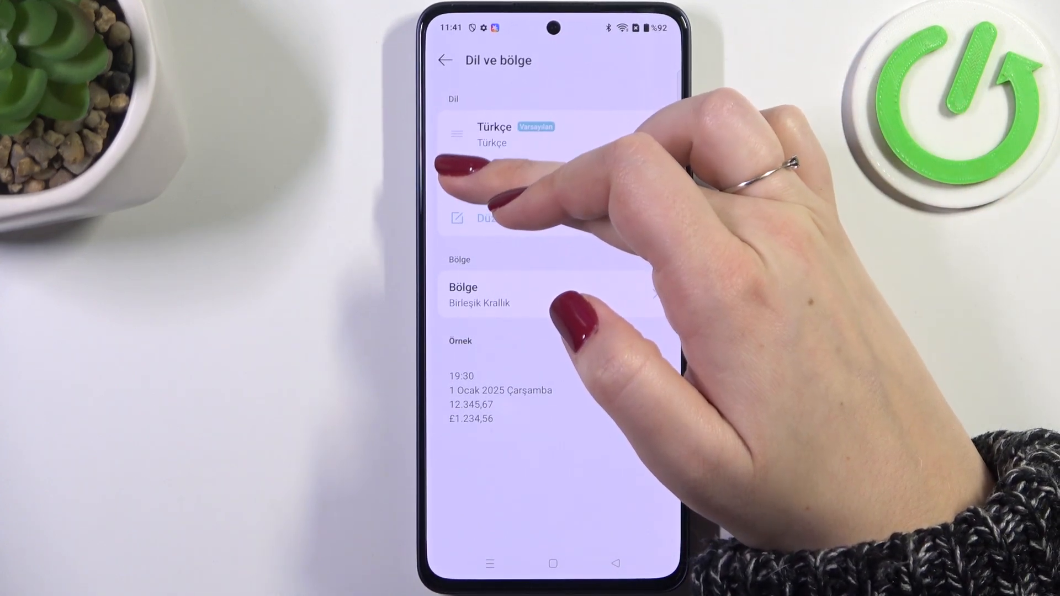
Move English above Türkçe and confirm switching the system language to English
left_click(496, 134)
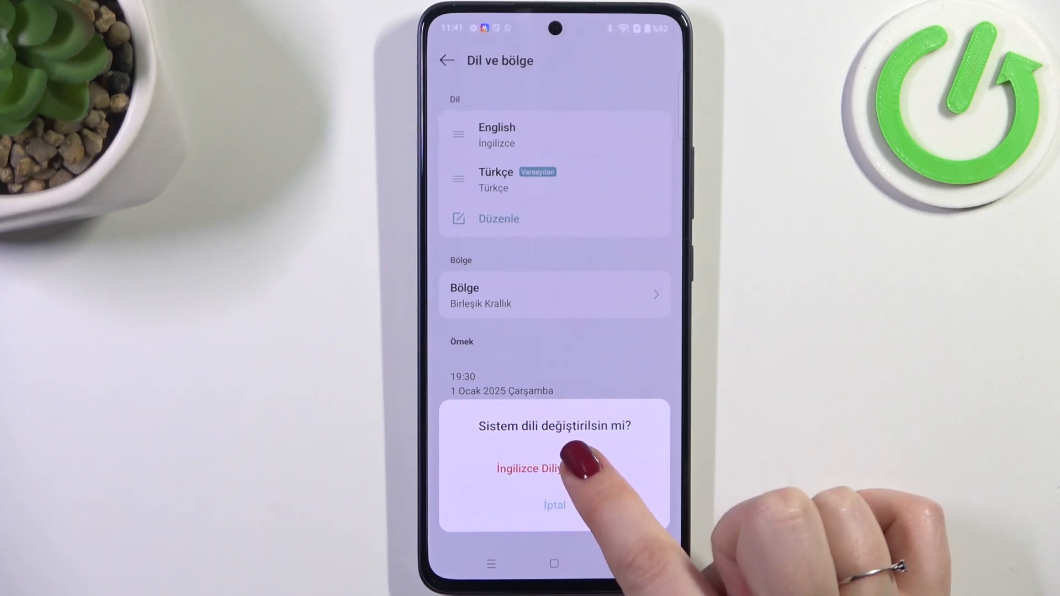
left_click(530, 469)
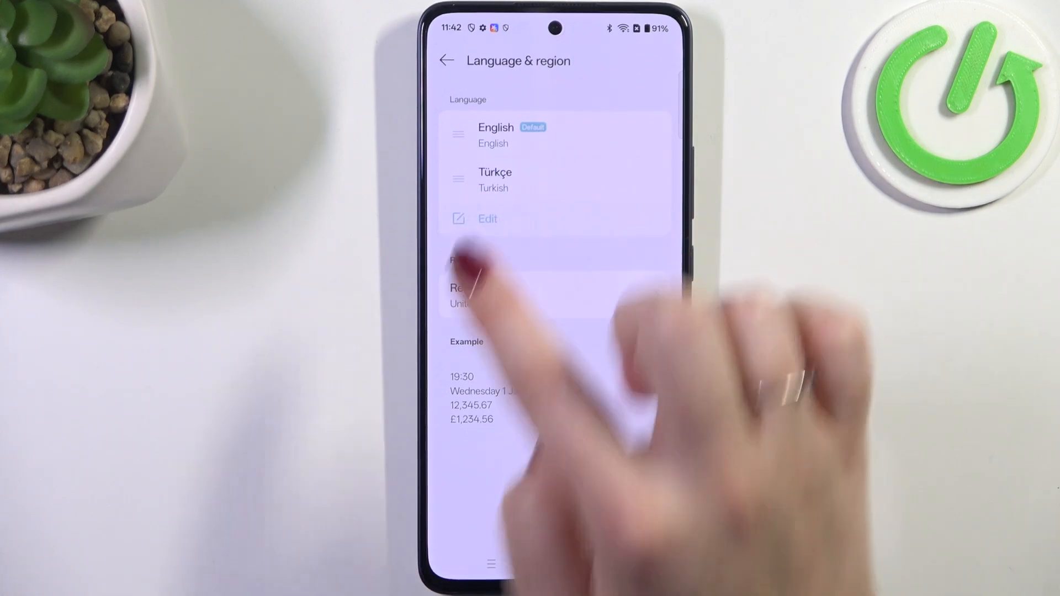
Delete Türkçe from the language list, leaving English alone, and go back
left_click(487, 218)
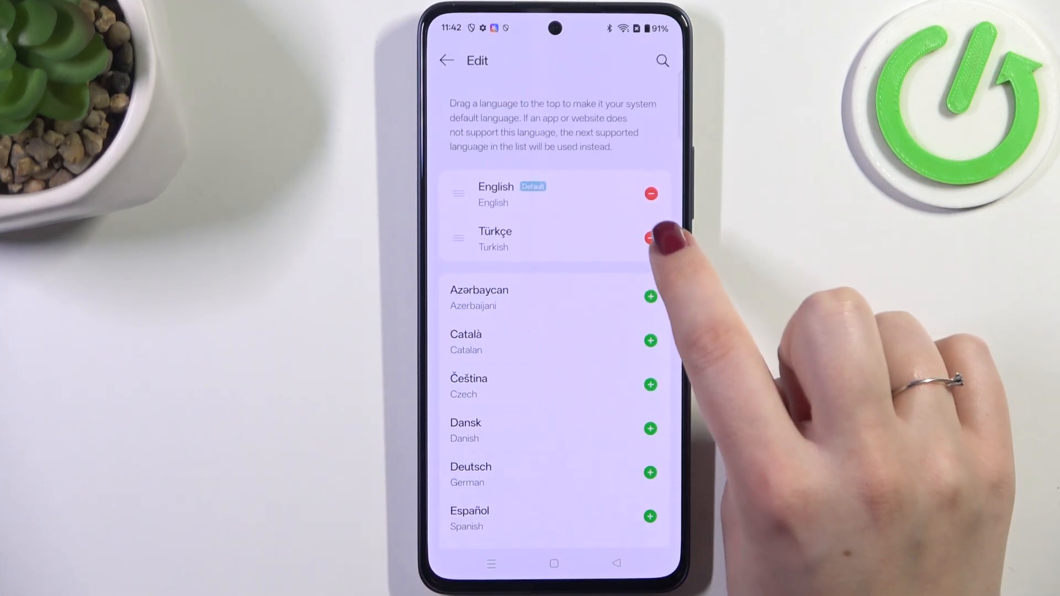
left_click(649, 238)
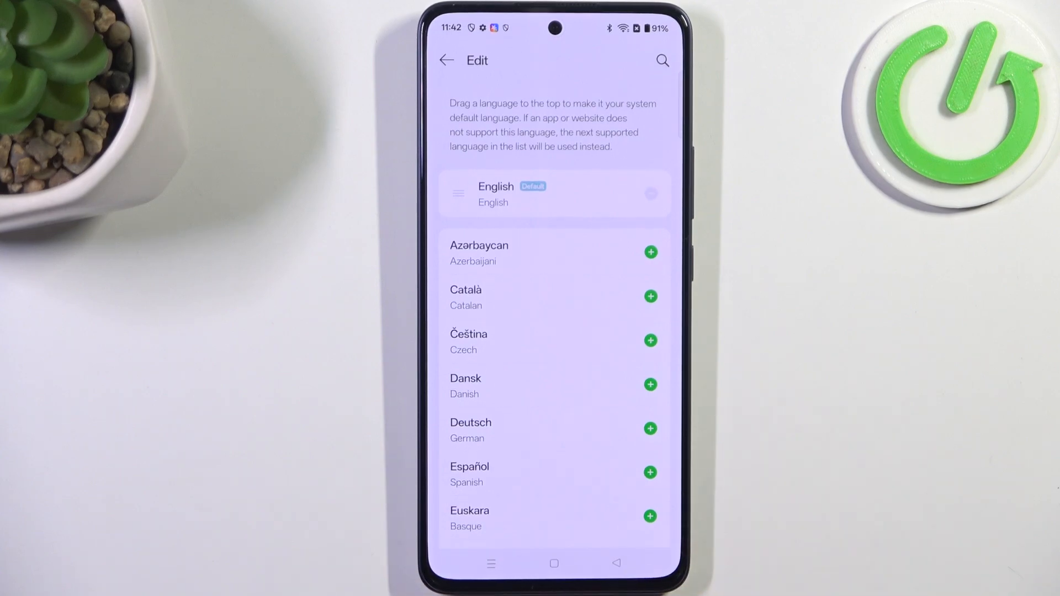
left_click(446, 61)
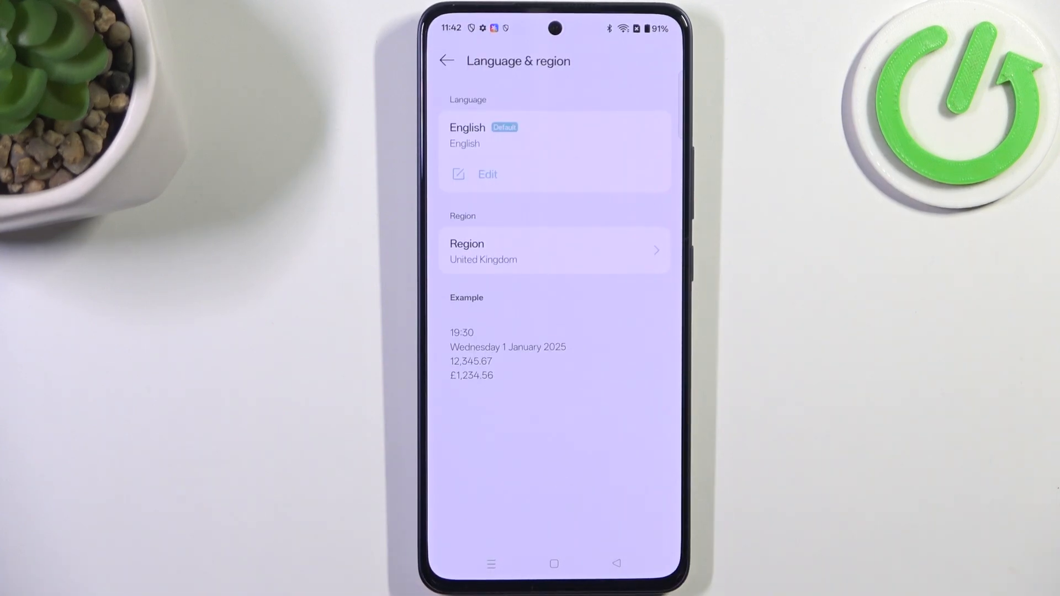